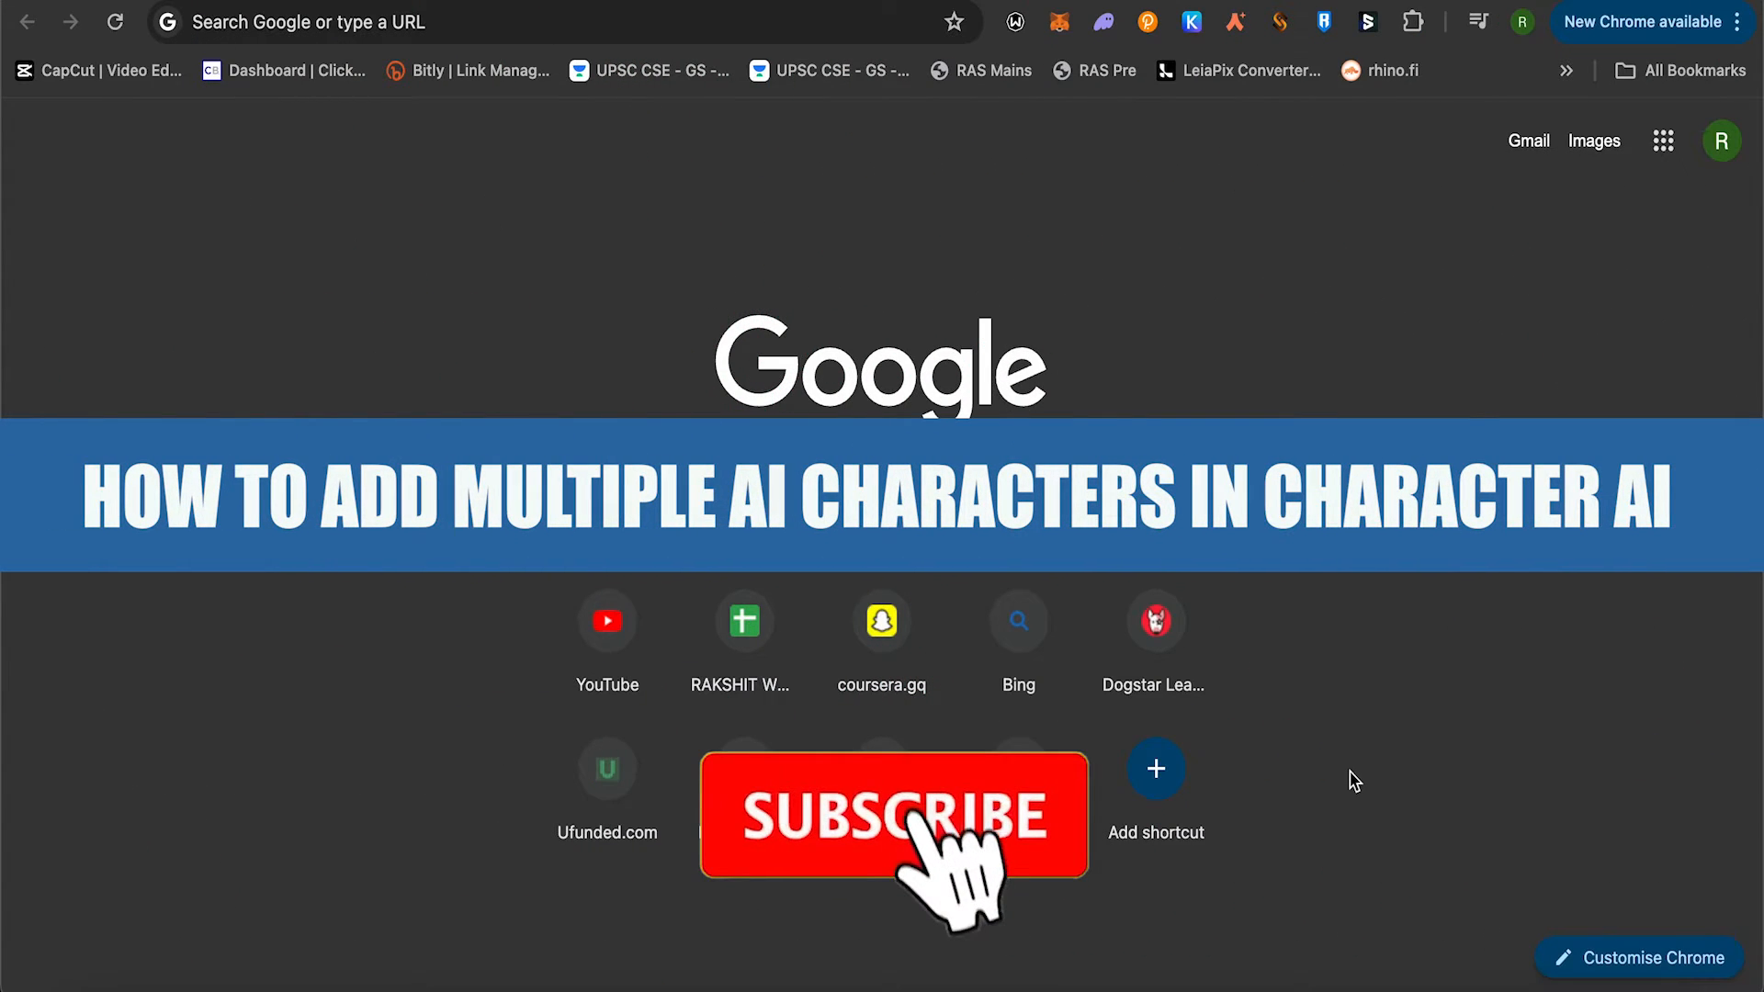
# - Go to character.ai in Chrome to load the Character.AI home page
pyautogui.click(892, 817)
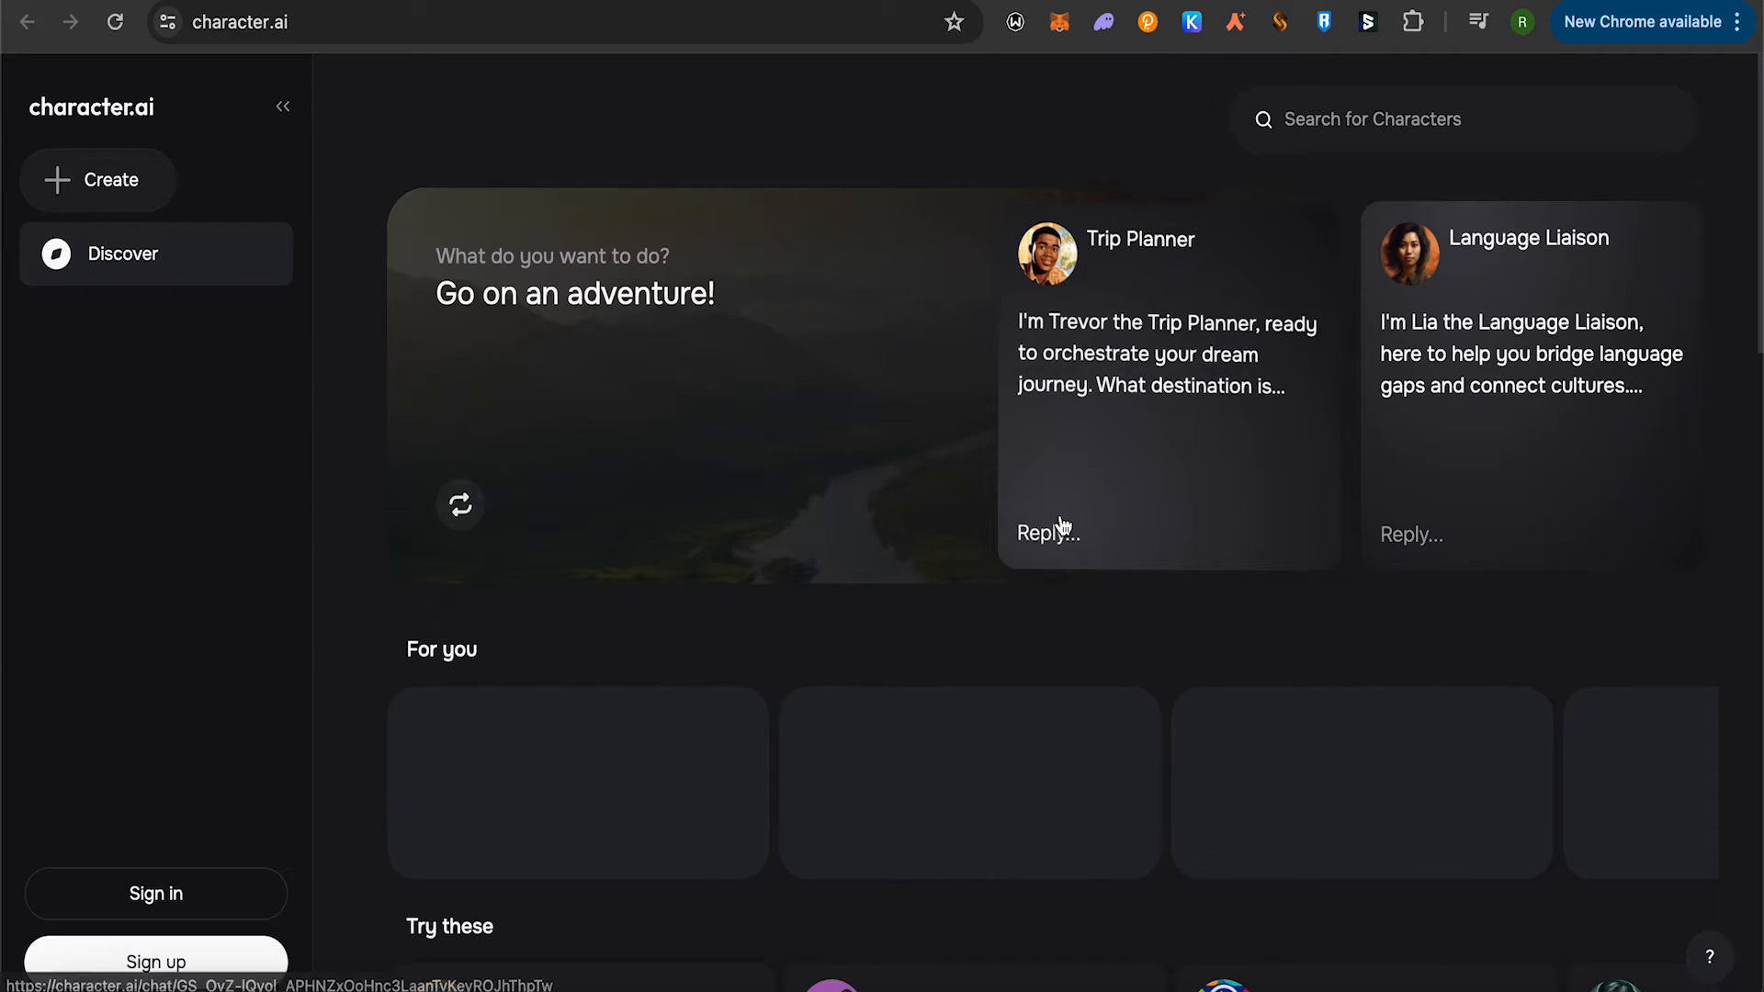
pyautogui.moveTo(691, 487)
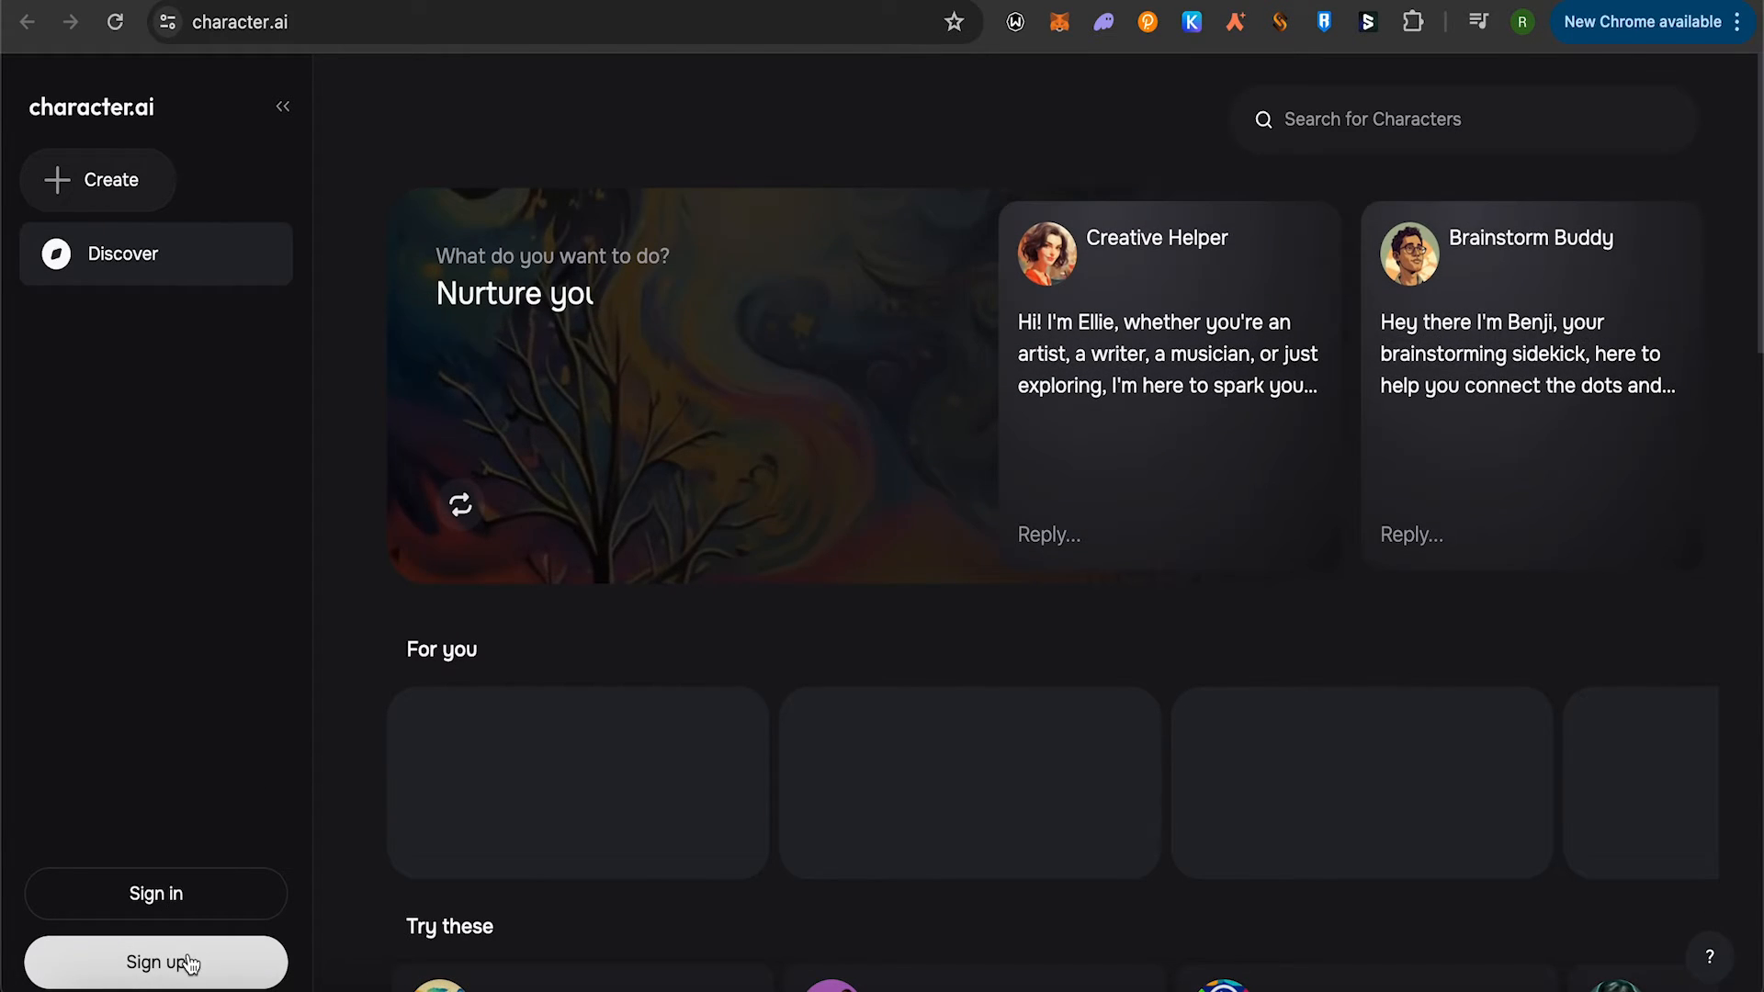
# - Open the '+ Create' sidebar menu to show the Character and Voice options
pyautogui.click(98, 180)
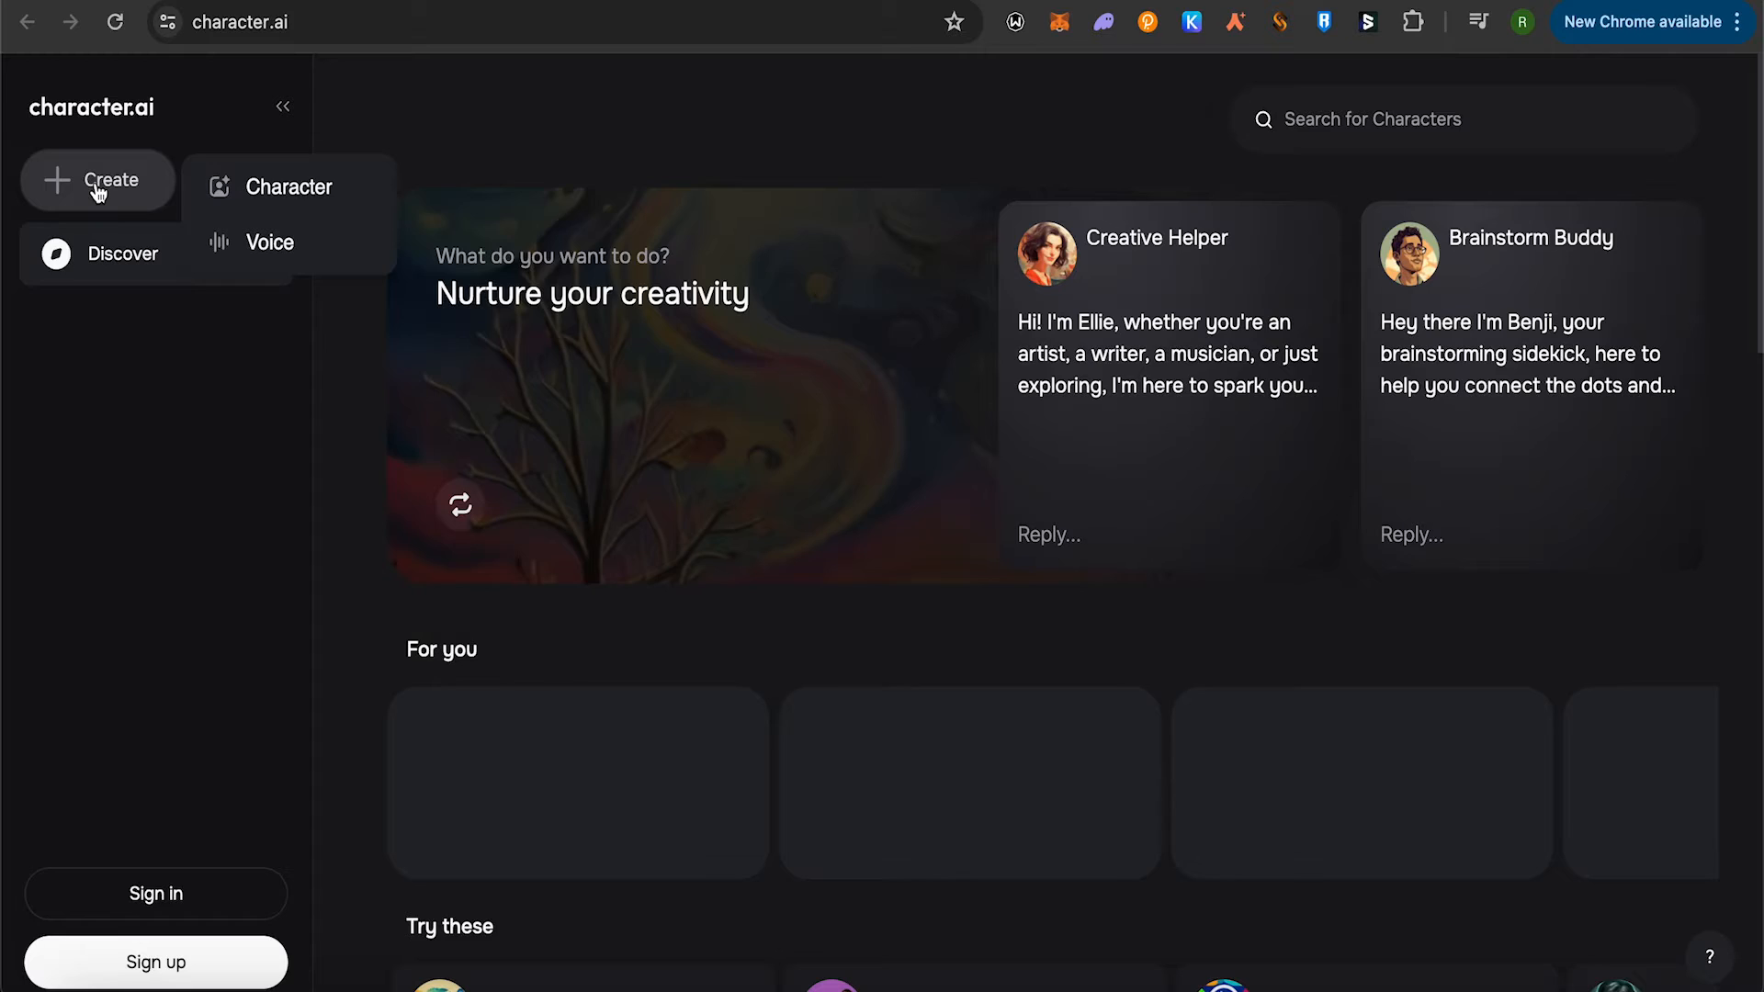
pyautogui.moveTo(271, 196)
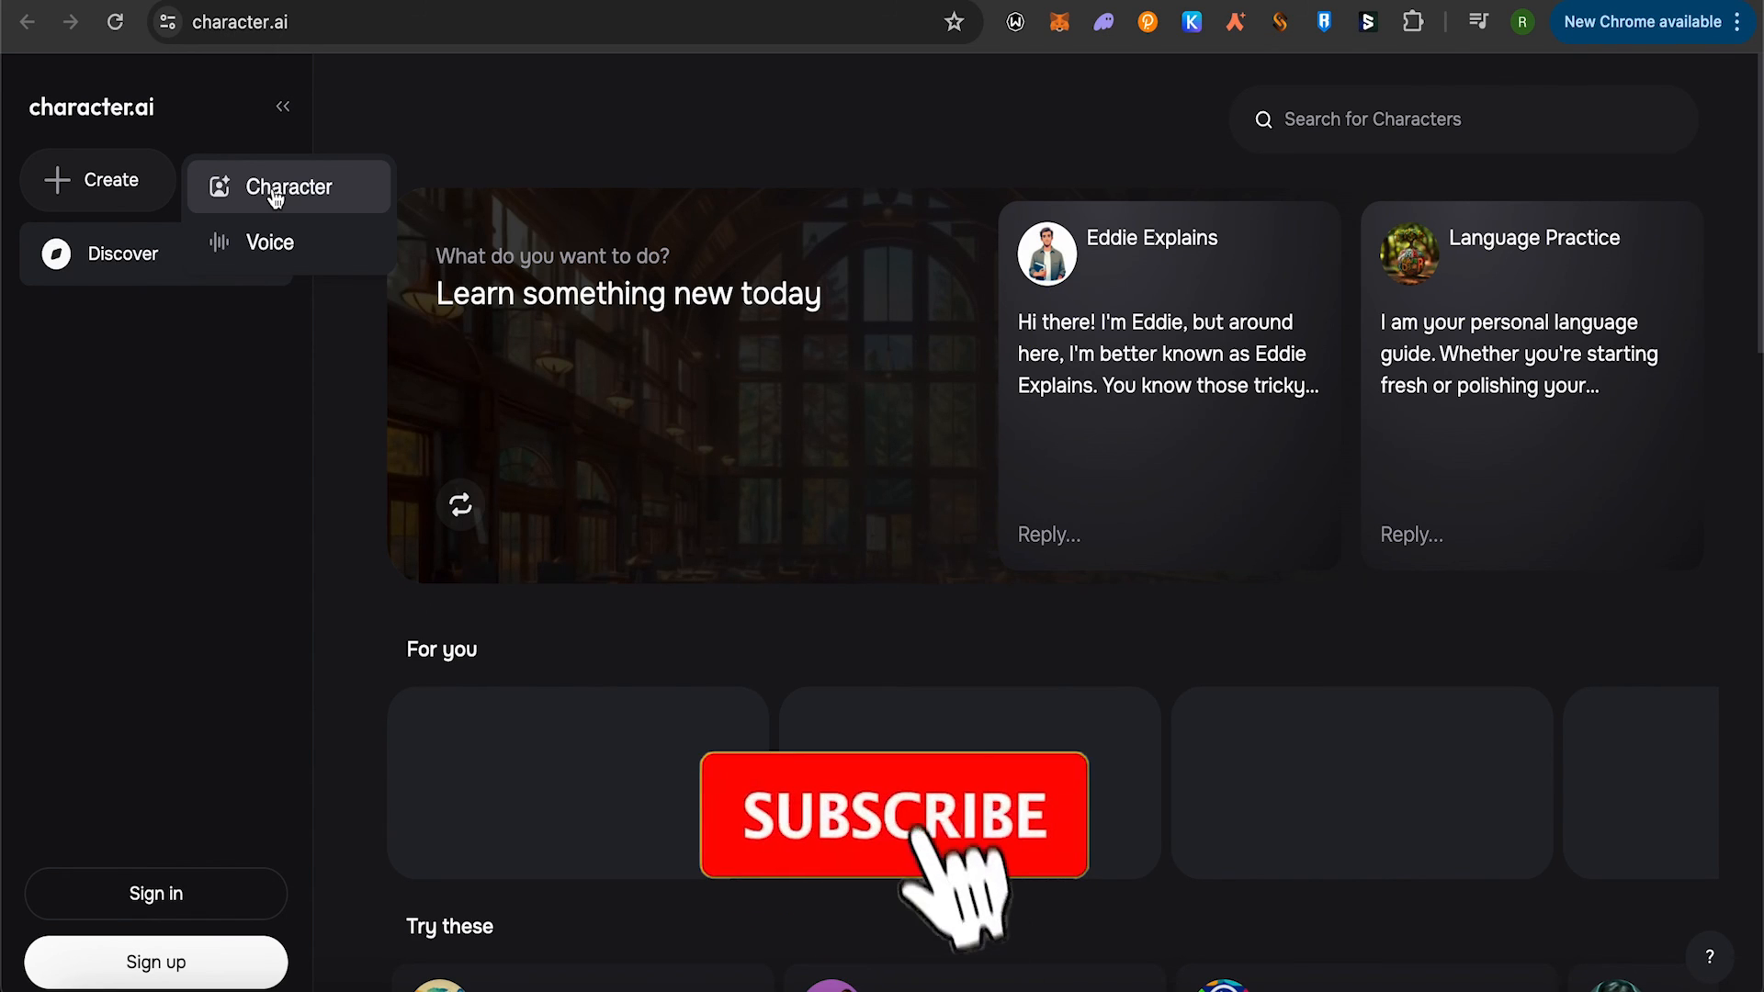
pyautogui.click(894, 818)
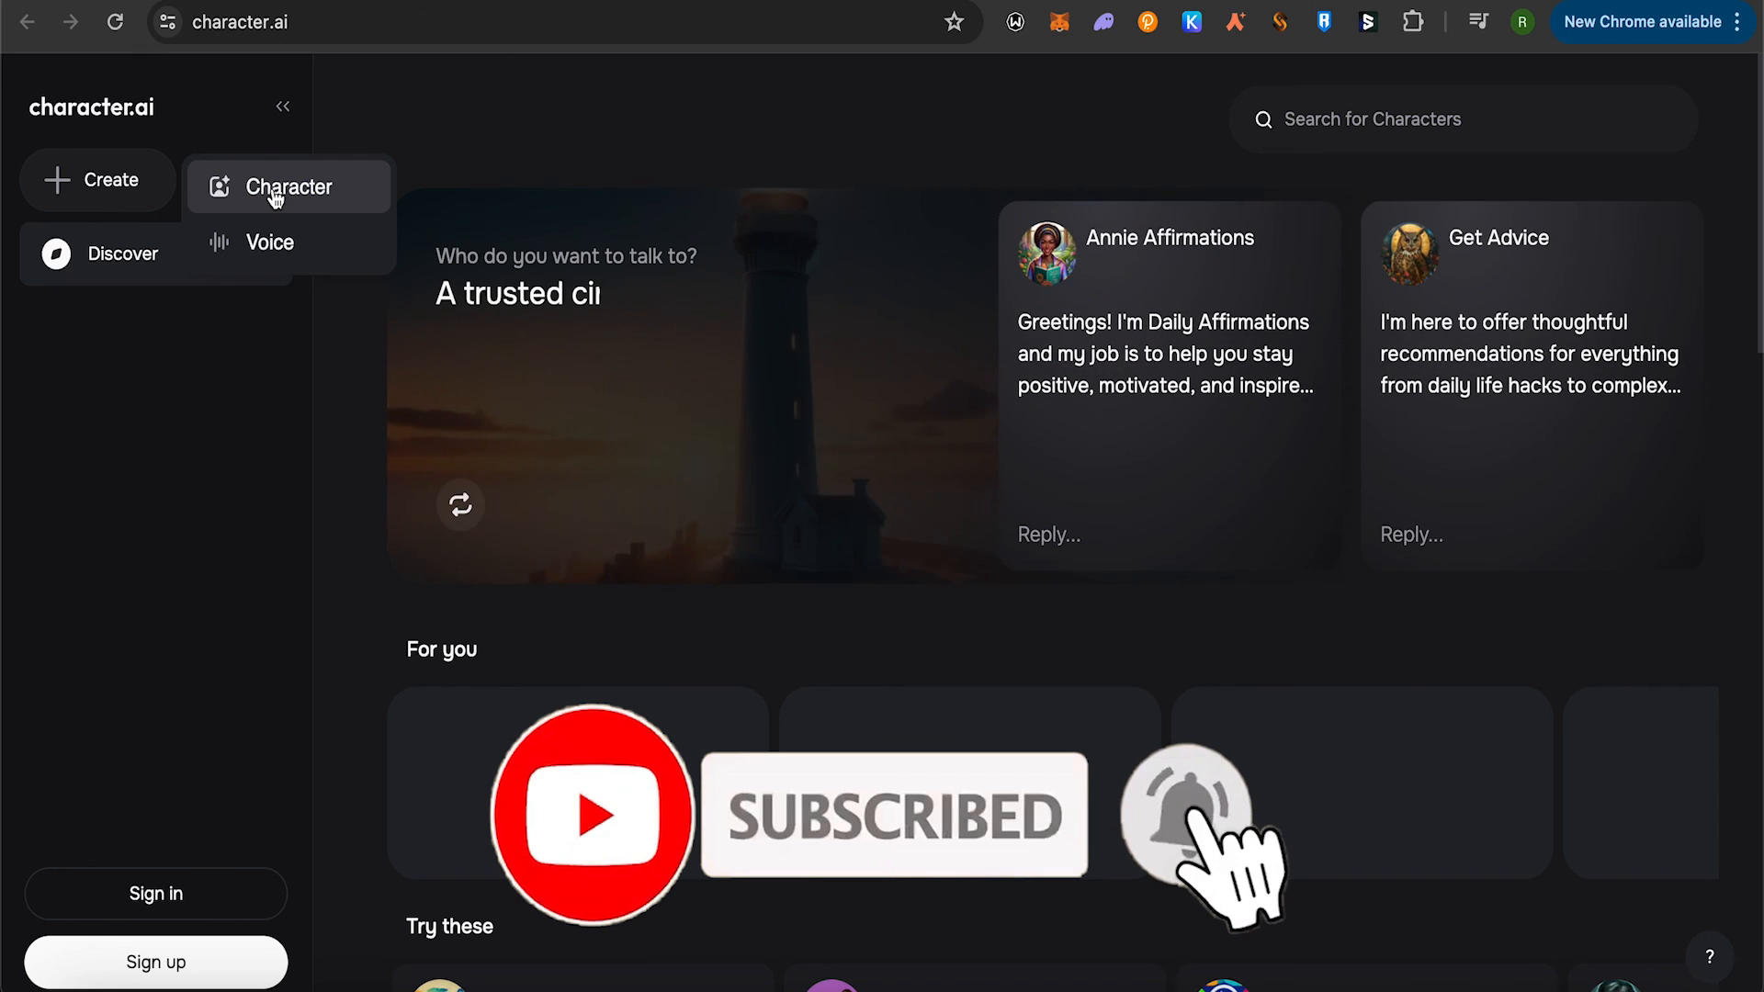